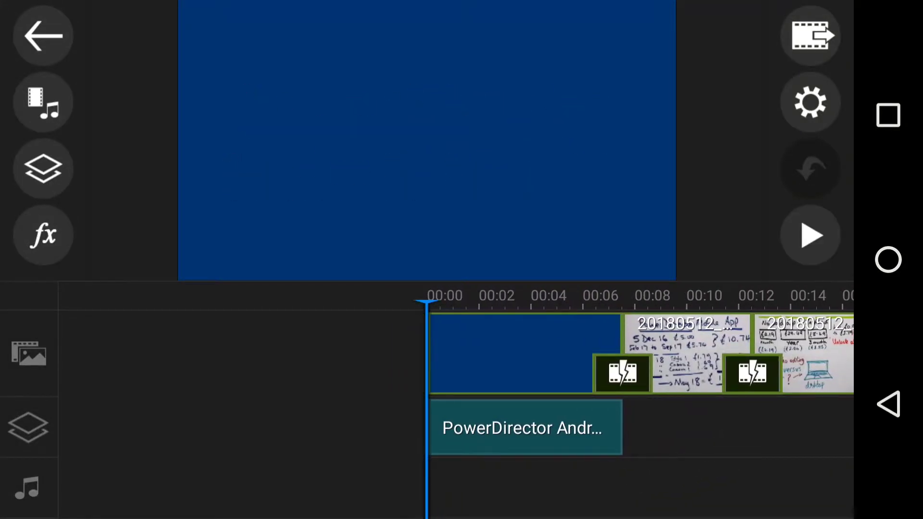
Step: Play the project's animated title slide from the preview
click(811, 235)
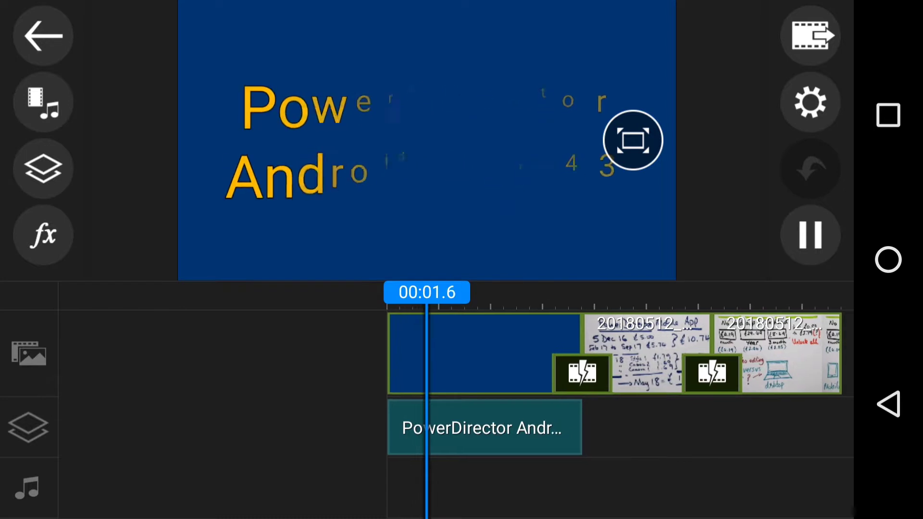
click(809, 235)
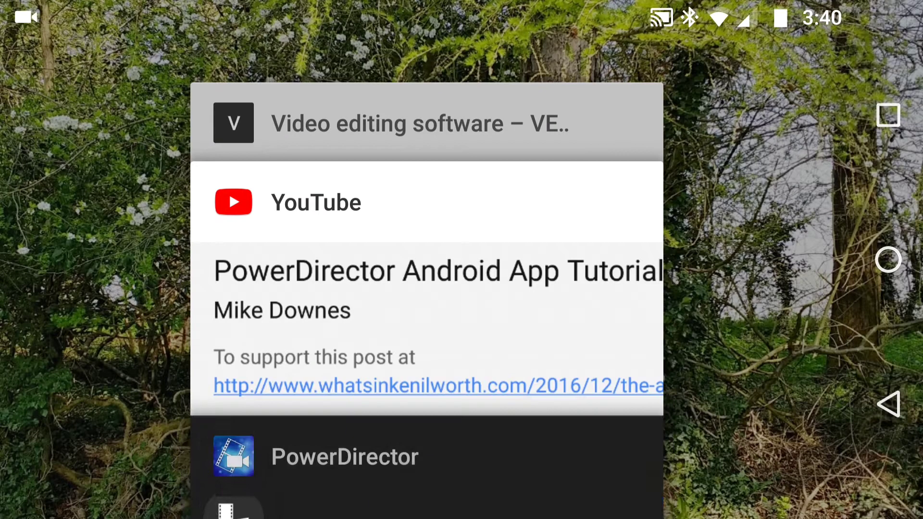
Step: Bring YouTube to the front and browse the PowerDirector Android App Tutorials playlist
click(315, 203)
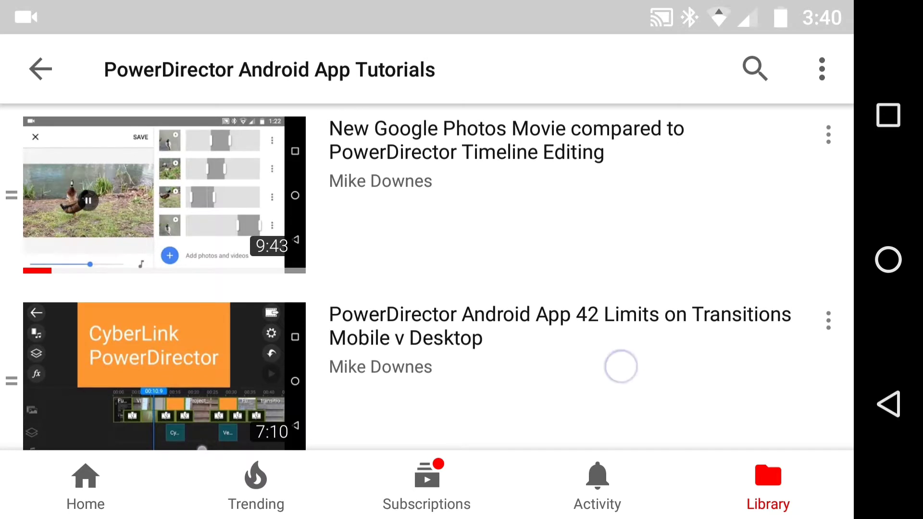
scroll(down, 3)
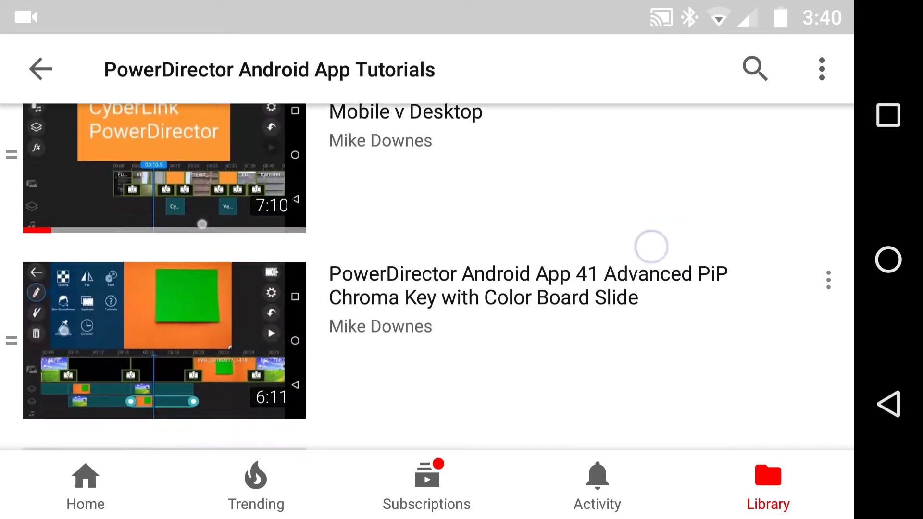
scroll(up, 3)
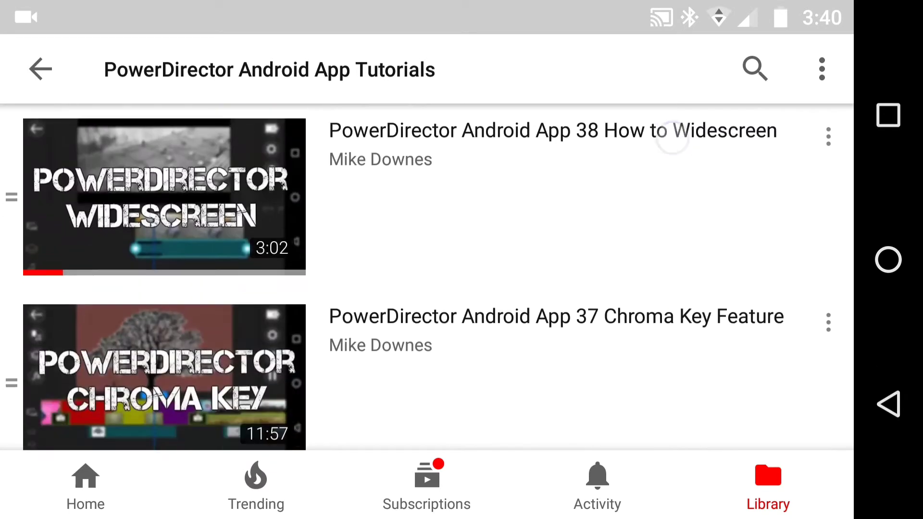
scroll(down, 3)
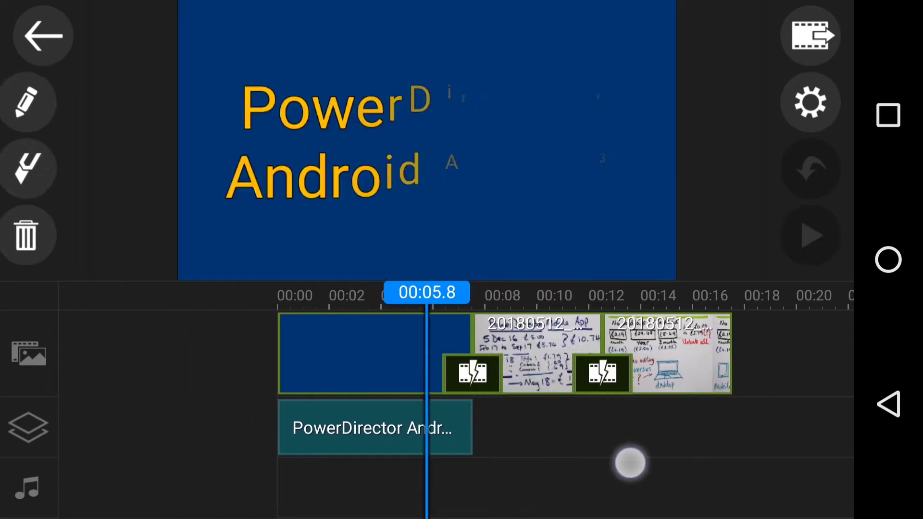
Step: Play past the title and pause on the PowerDirector Mobile App pricing slide totalling £15.92
click(810, 237)
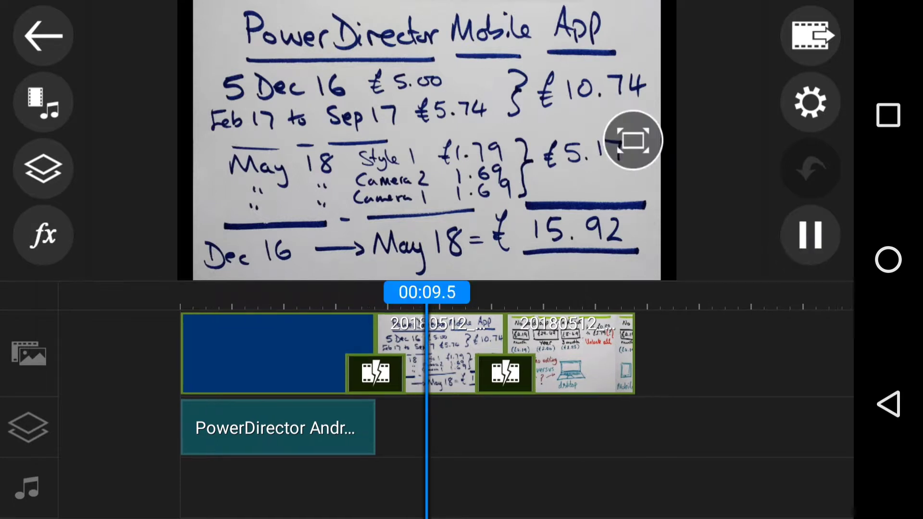
click(632, 140)
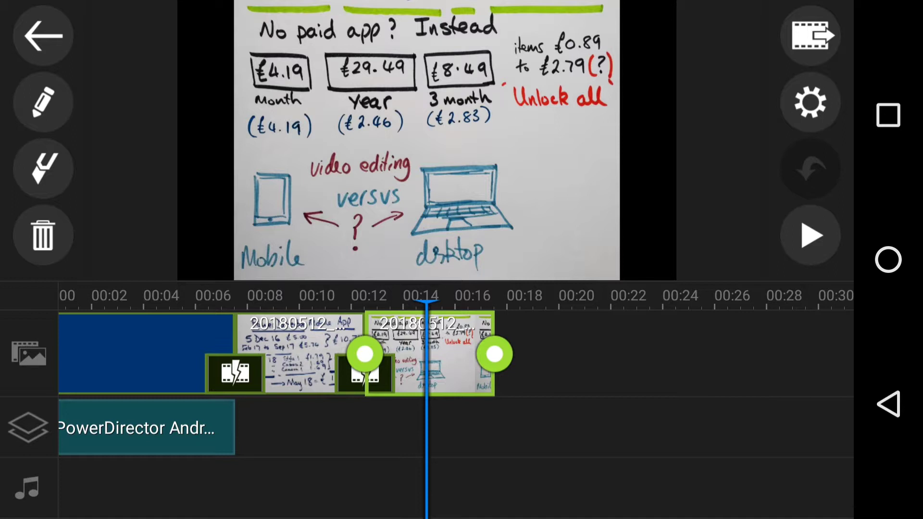
Step: Browse the colour presets for the pricing clip past Memory and Retro to the locked ones
click(43, 101)
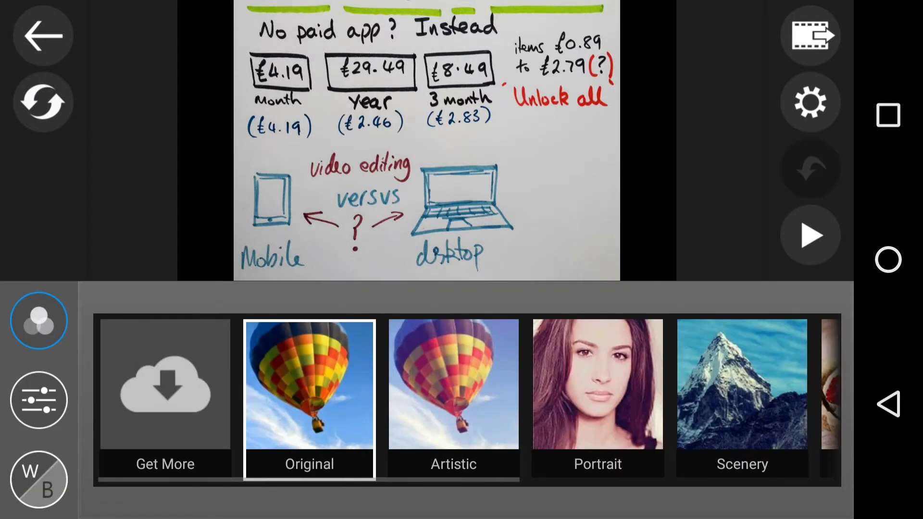
scroll(left, 3)
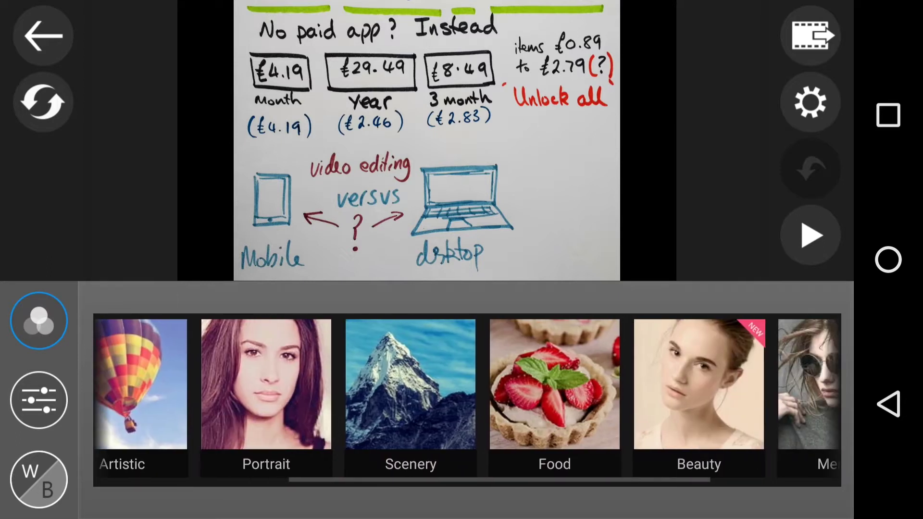
scroll(left, 3)
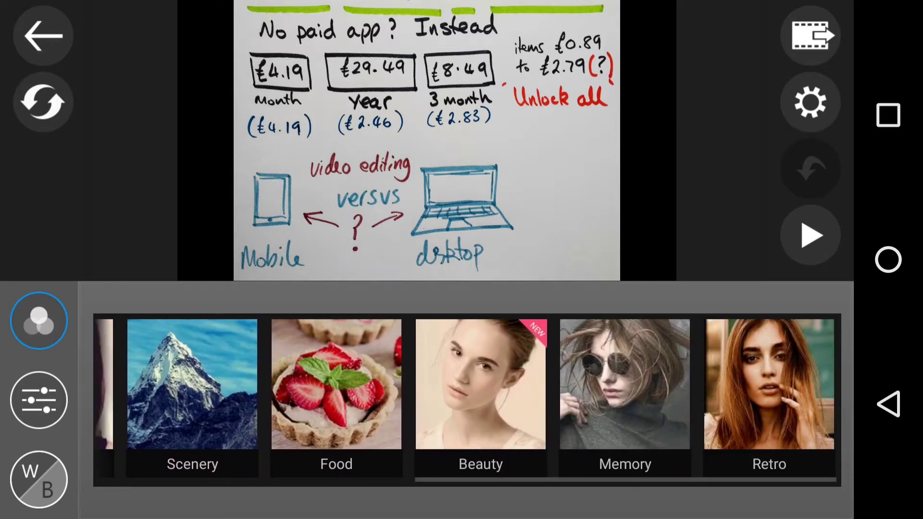
scroll(right, 3)
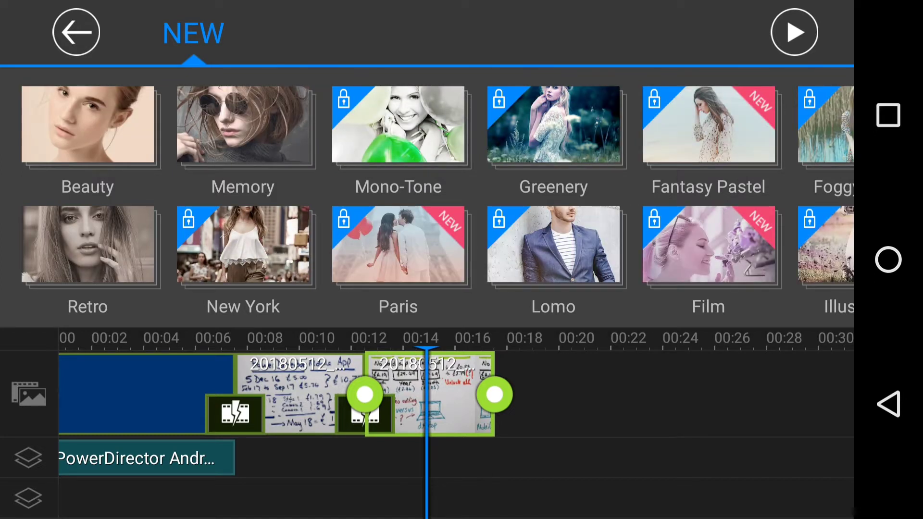
Step: Choose the locked New York preset and go to the Subscribe offer that unlocks everything
click(242, 245)
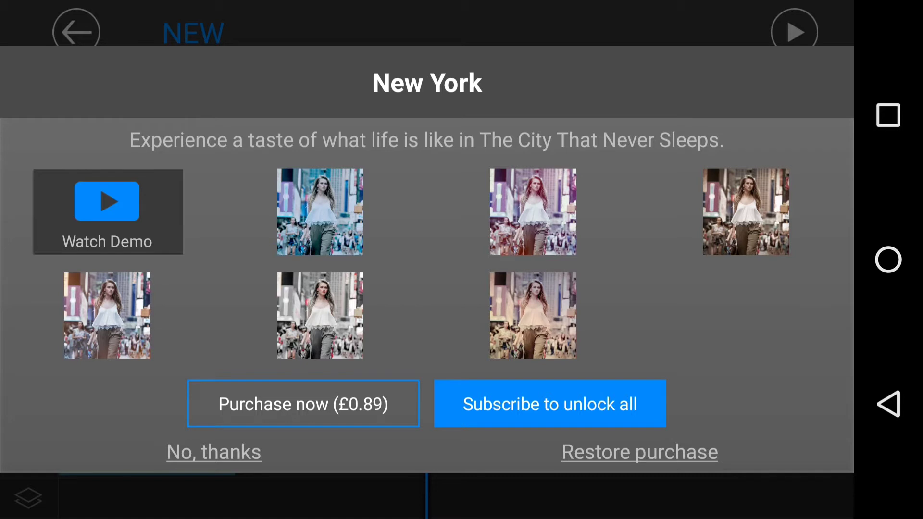
click(549, 403)
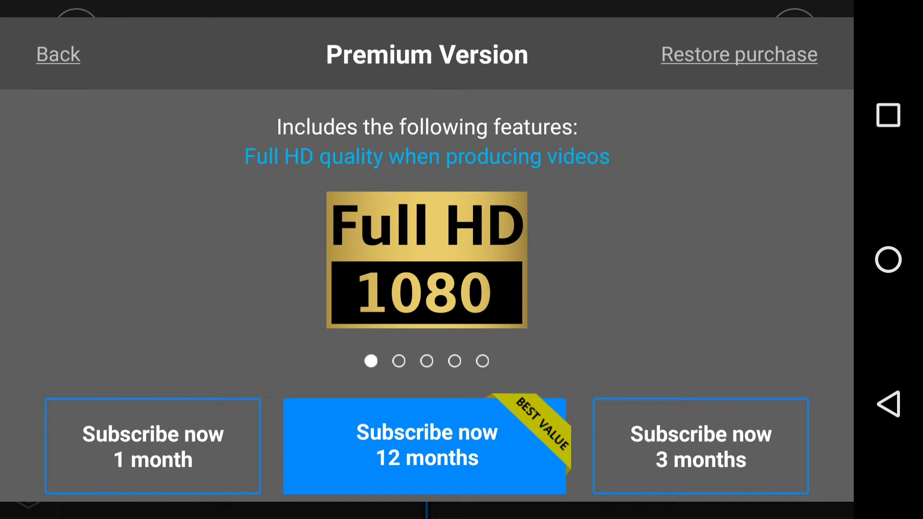
Step: Swipe through the Premium feature carousel (Full HD, ad removal, second overlay) and back out
scroll(left, 3)
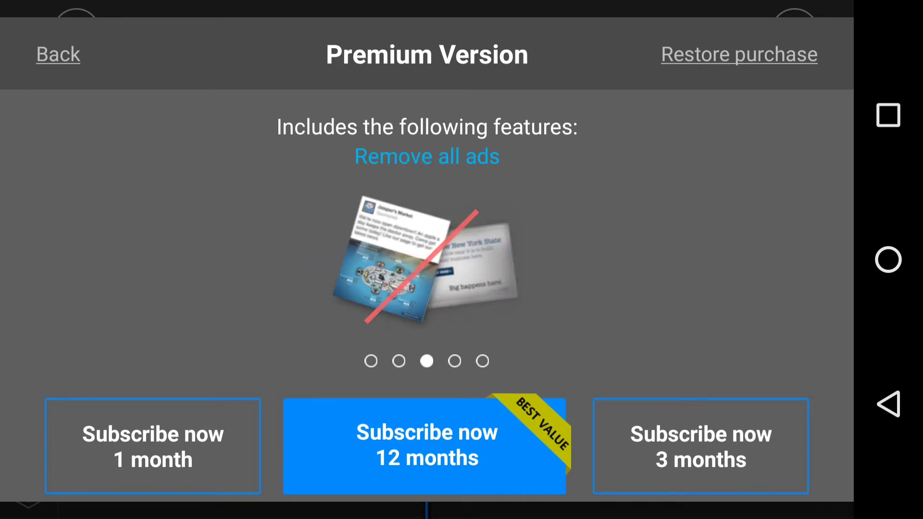
scroll(left, 3)
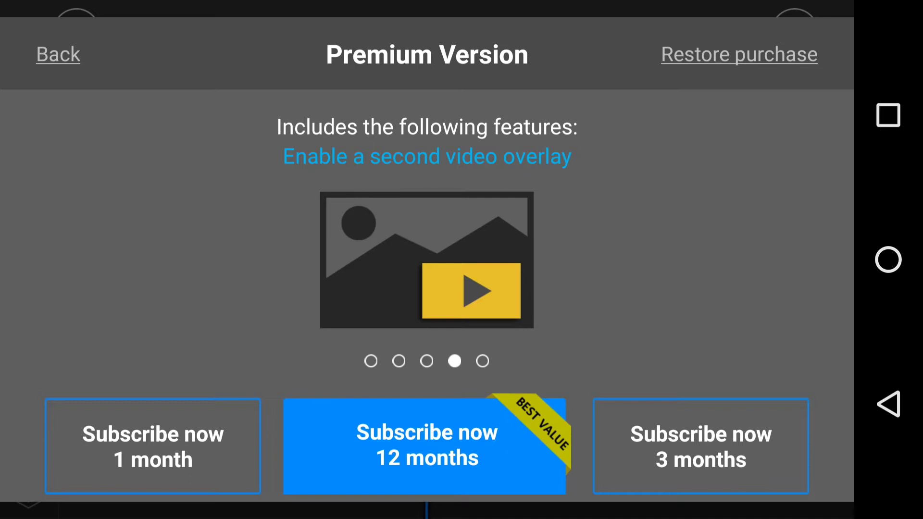
click(152, 445)
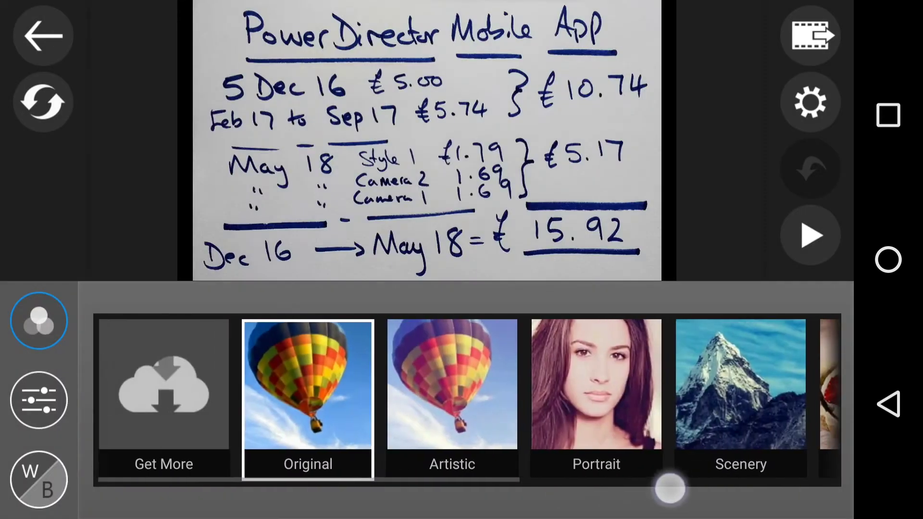
Step: Scroll the colour preset strip on the first pricing slide, leaving Original applied
scroll(left, 3)
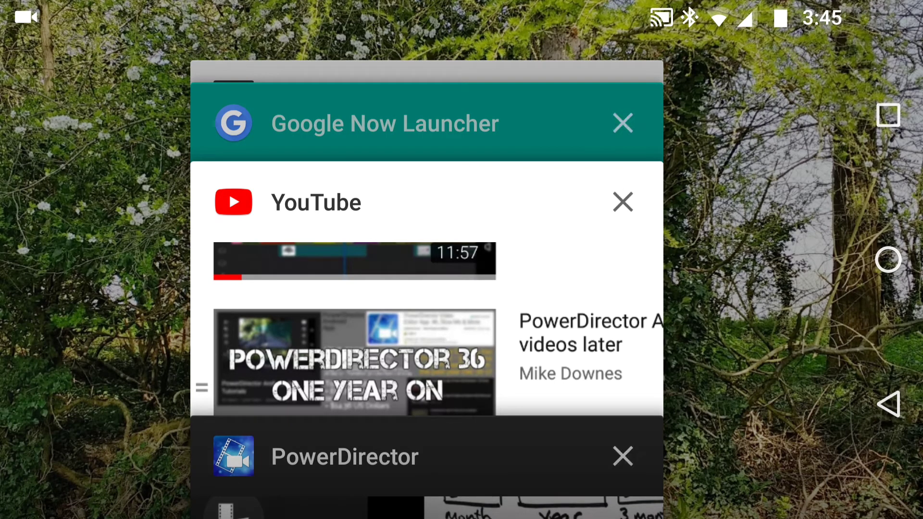
Step: Scroll the Android recent apps overview listing YouTube and the browser card
scroll(down, 3)
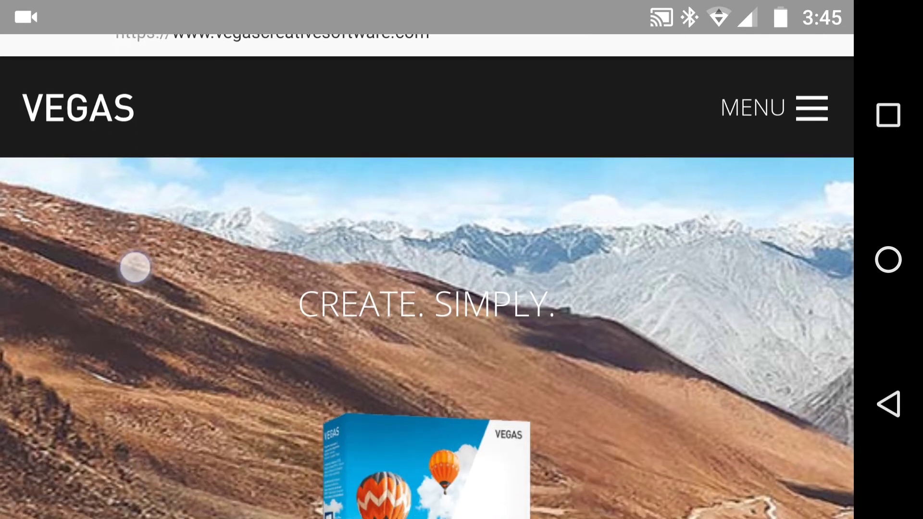
Step: Scroll the VEGAS Movie Studio 15 Platinum page down to its £44.99 price and overview
scroll(down, 3)
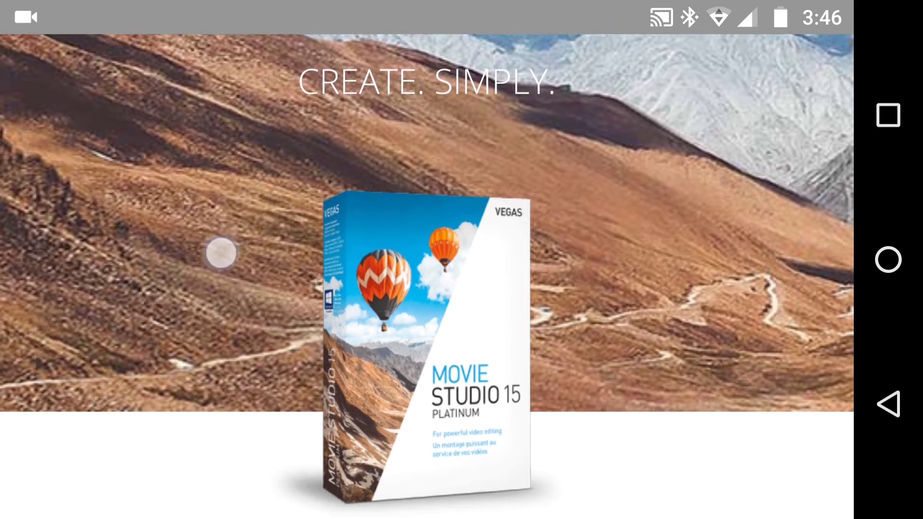
scroll(down, 3)
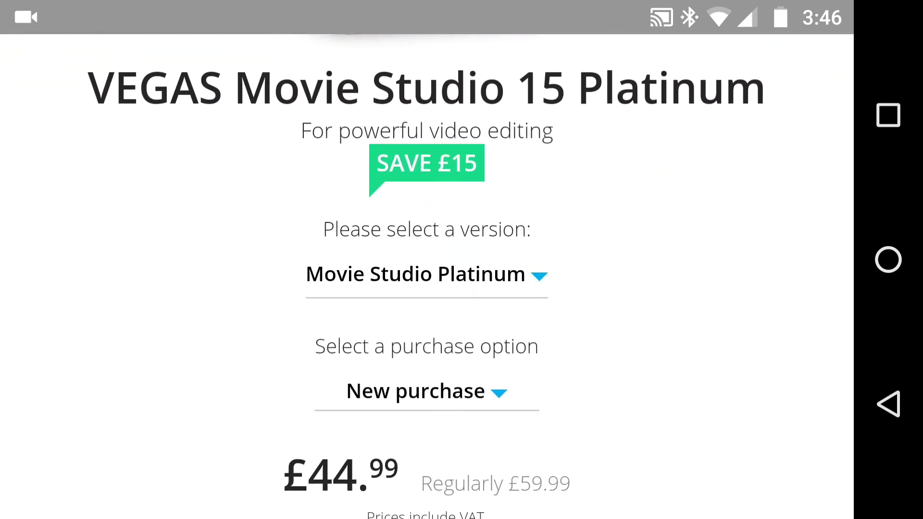
scroll(up, 3)
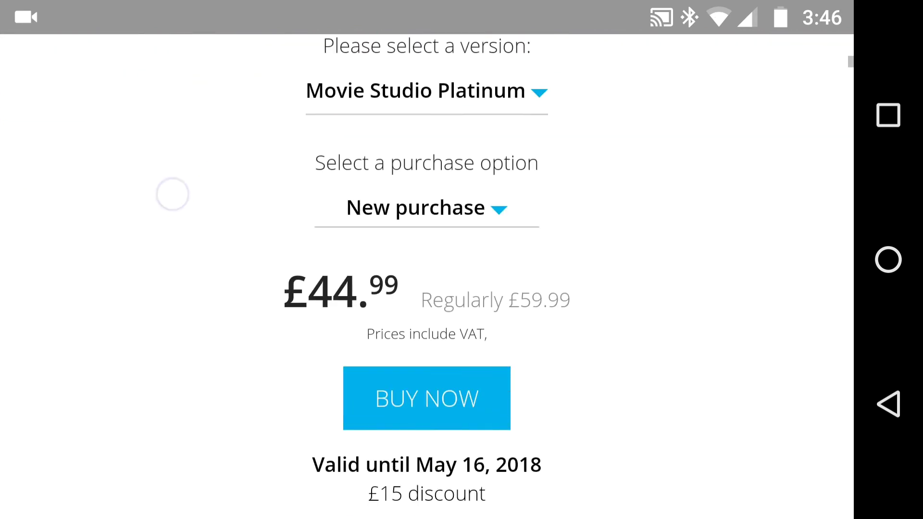
scroll(up, 3)
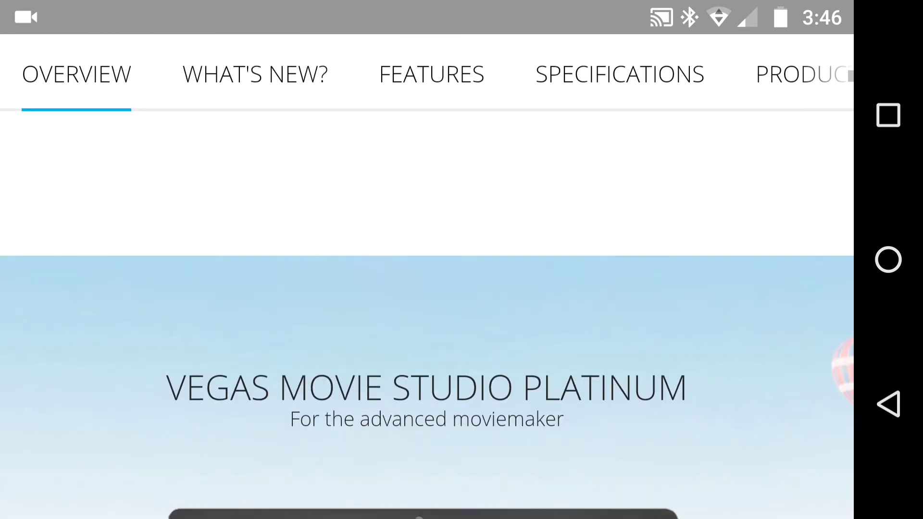
scroll(down, 3)
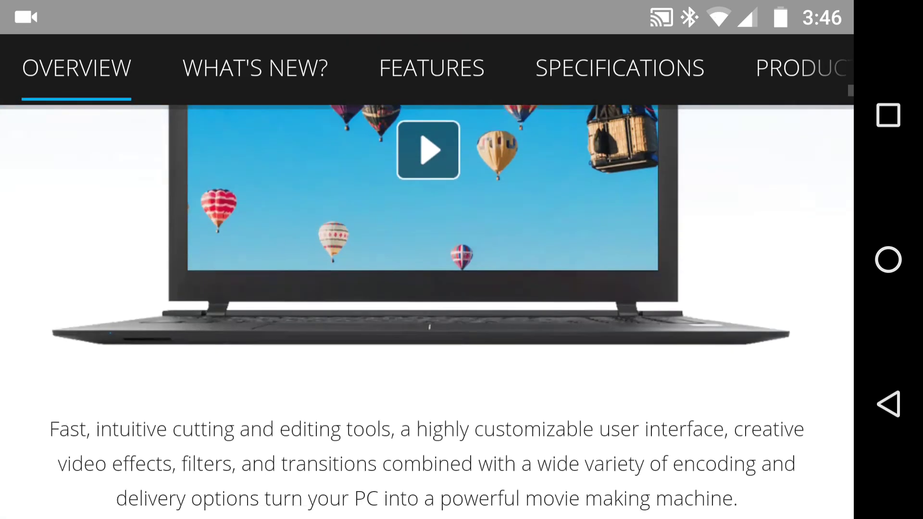
scroll(down, 3)
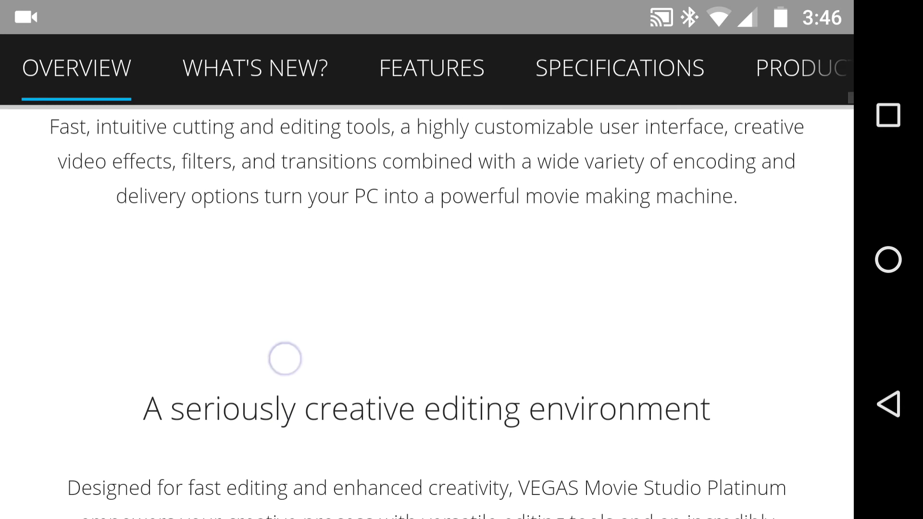
scroll(down, 3)
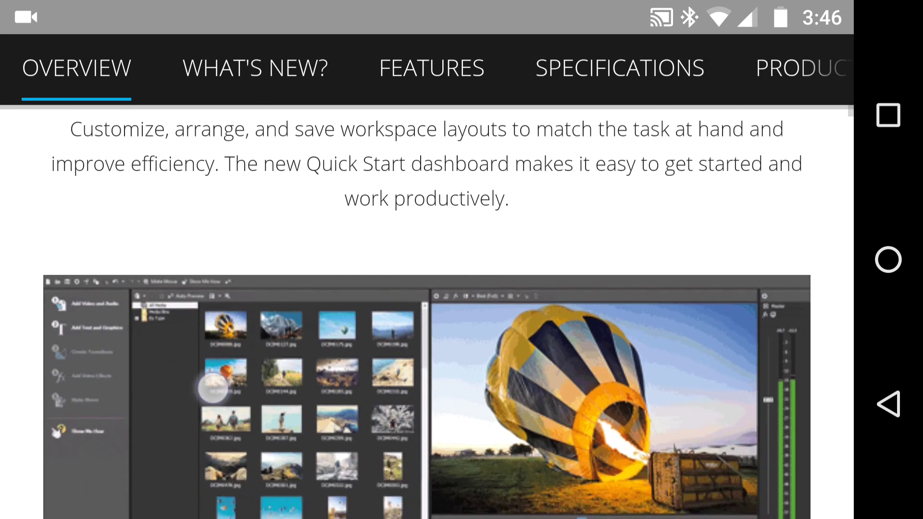
scroll(down, 3)
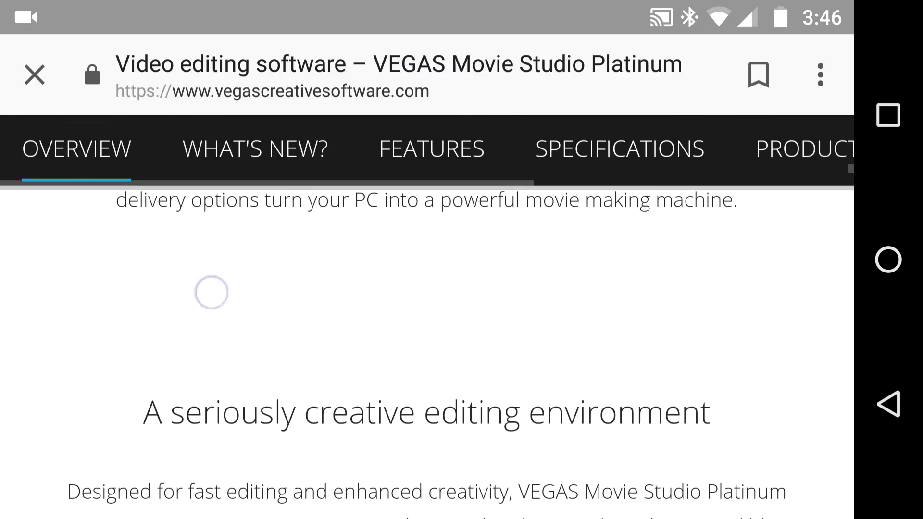
scroll(up, 3)
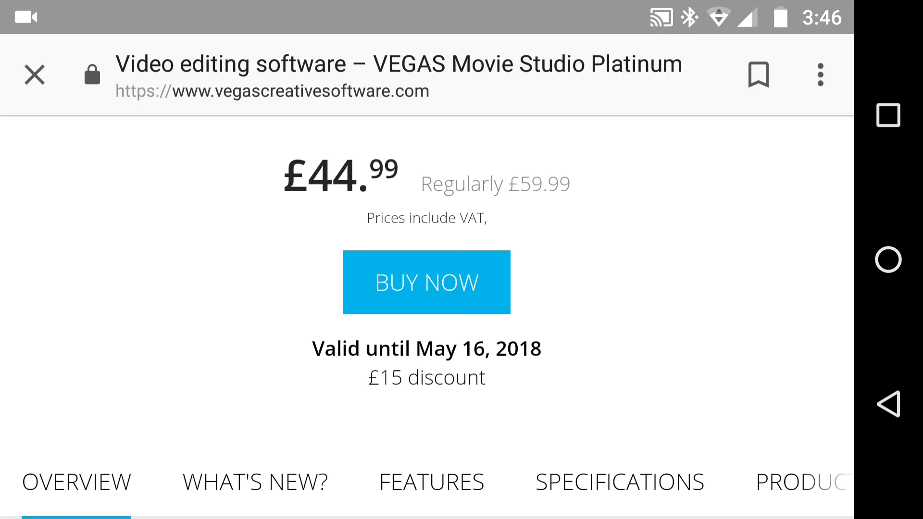
Step: Bring up the Android recent apps overview
click(887, 114)
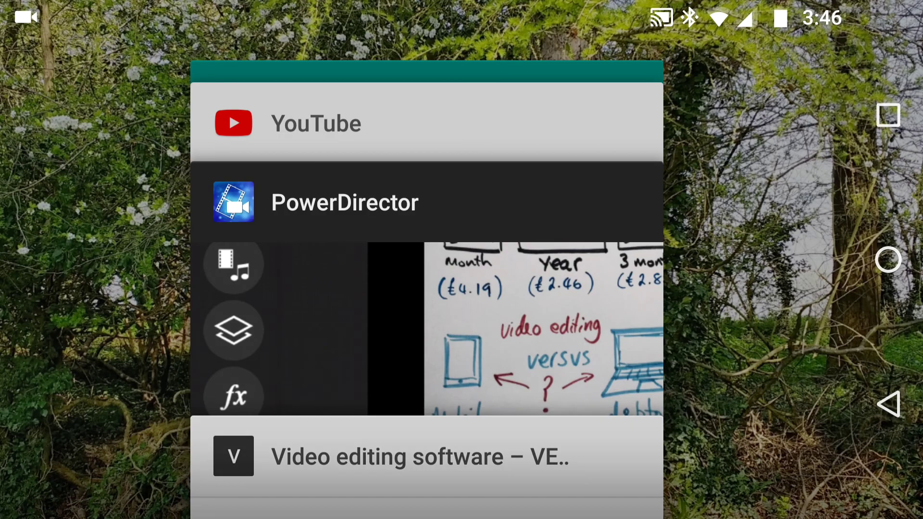
Step: Return to the PowerDirector project with the £15.92 pricing slide on its timeline
click(344, 202)
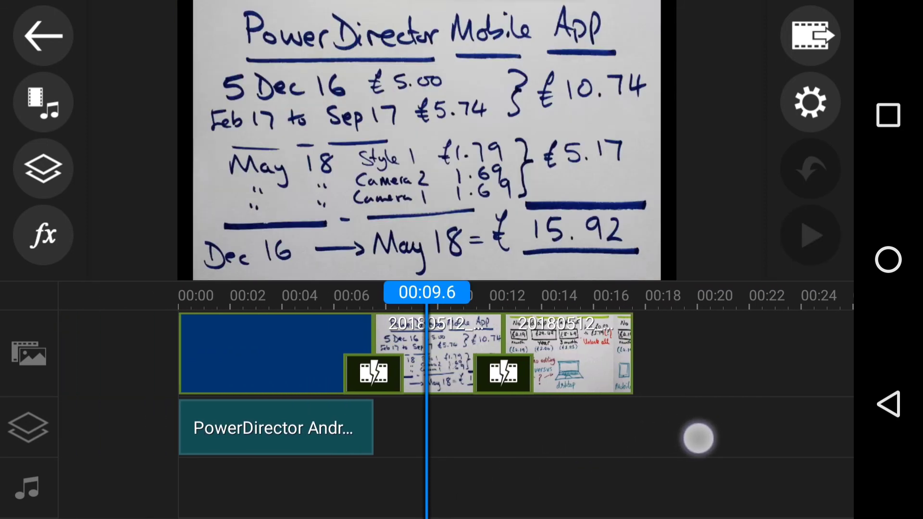
click(811, 236)
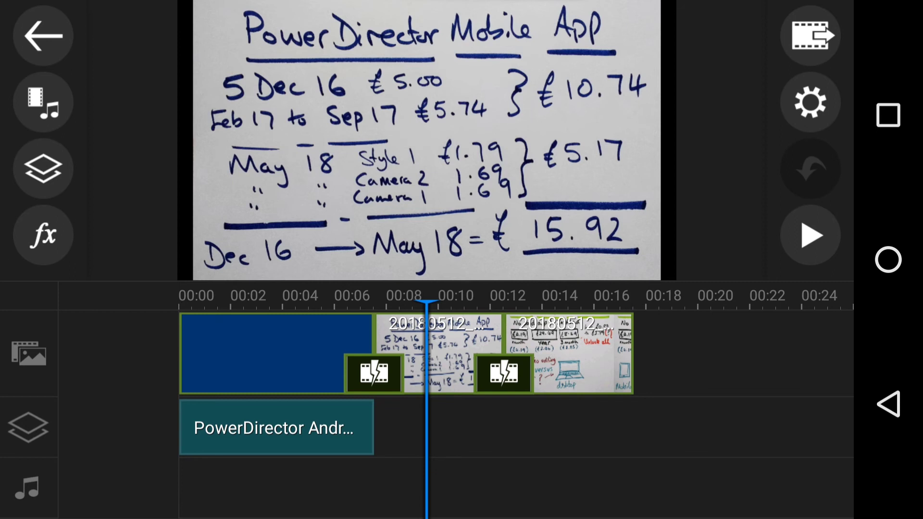
scroll(right, 3)
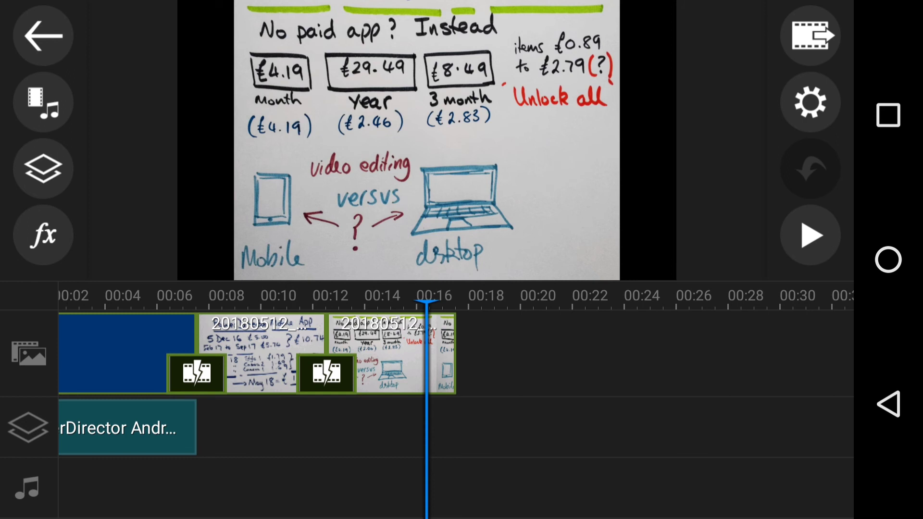
scroll(left, 3)
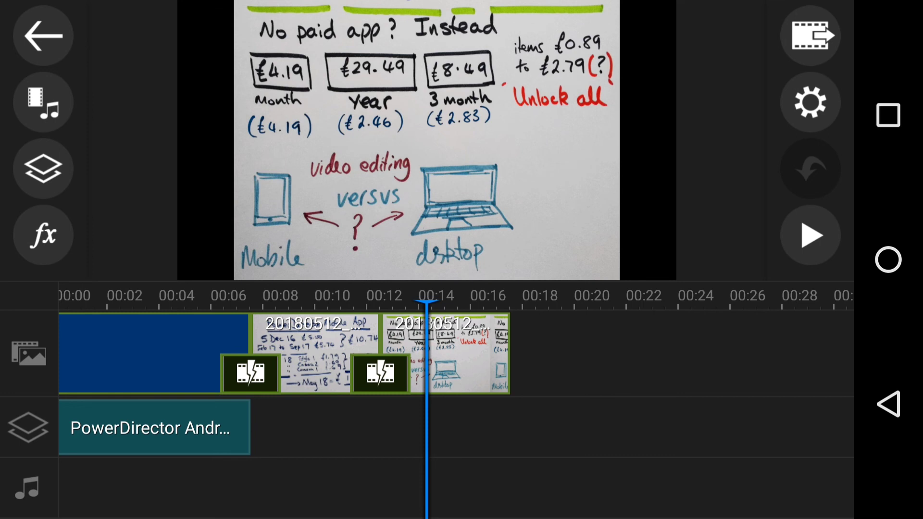
scroll(left, 3)
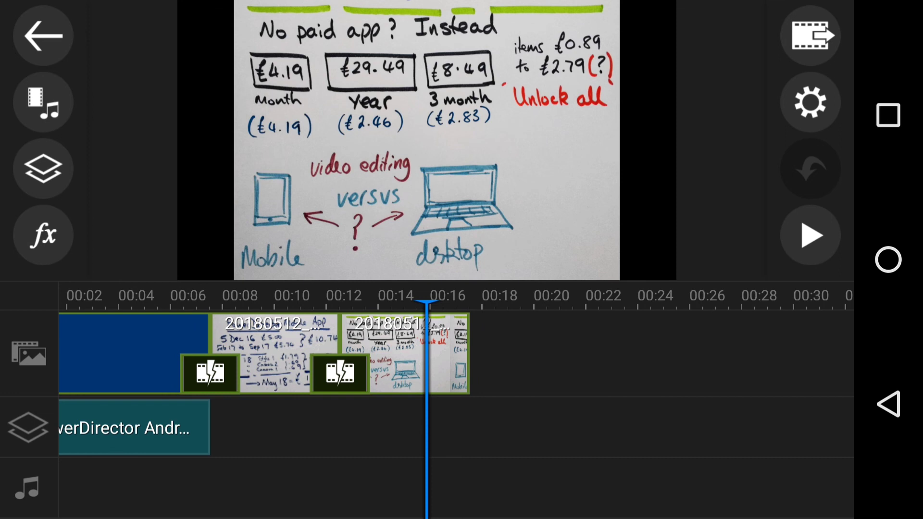